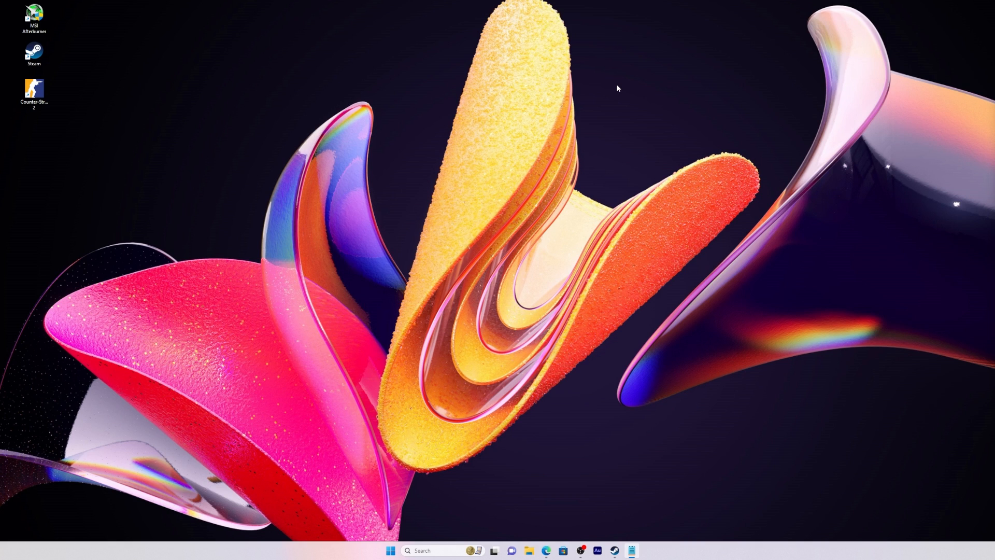
pyautogui.moveTo(608, 95)
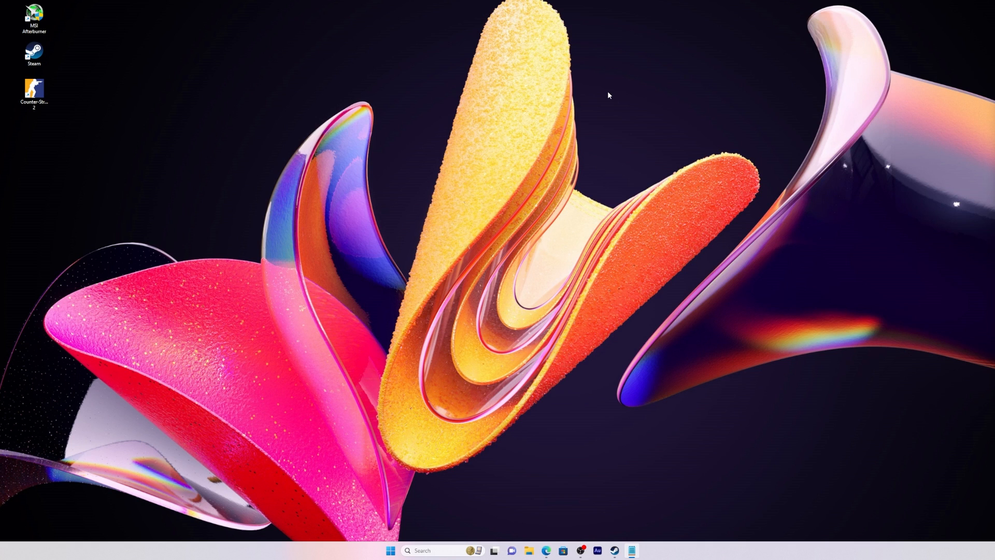
pyautogui.moveTo(575, 89)
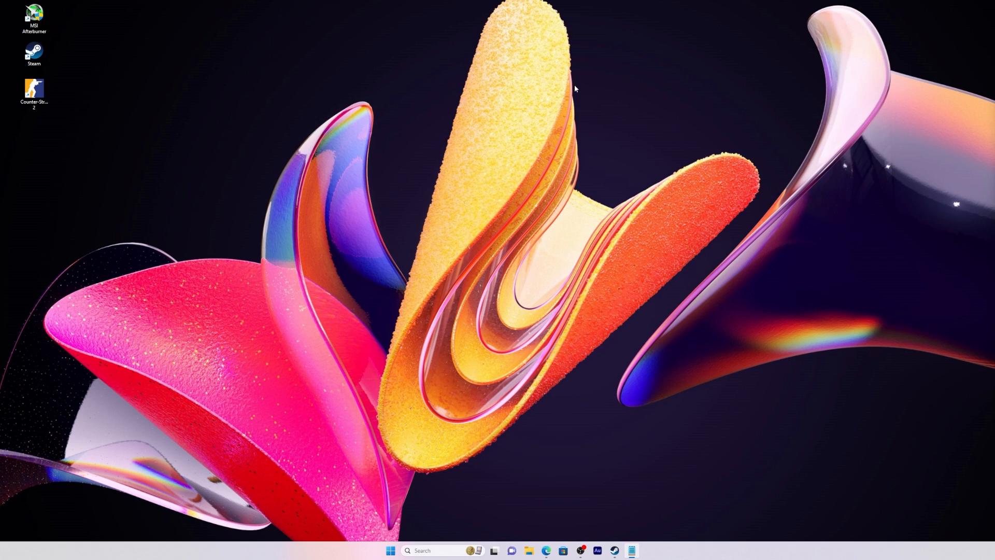
pyautogui.moveTo(561, 110)
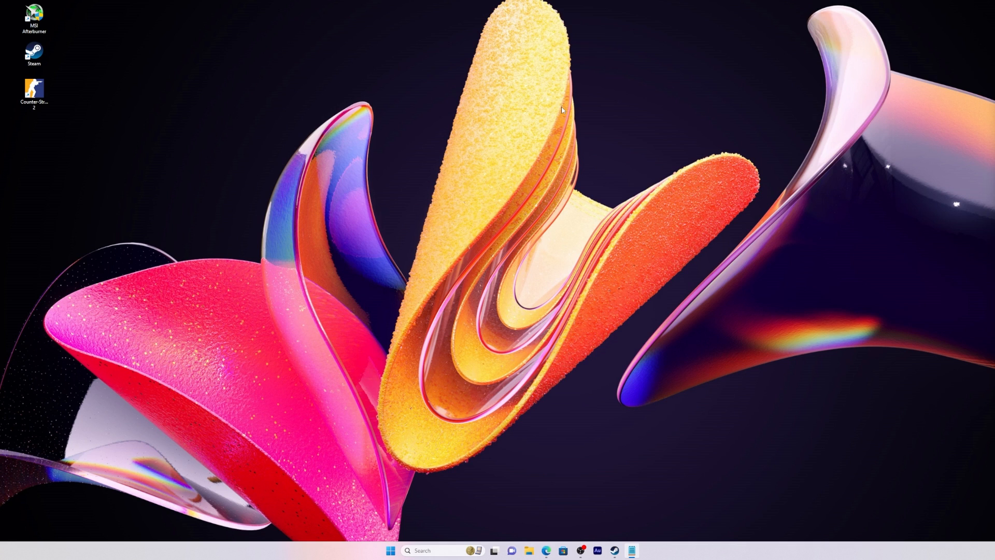
pyautogui.moveTo(555, 107)
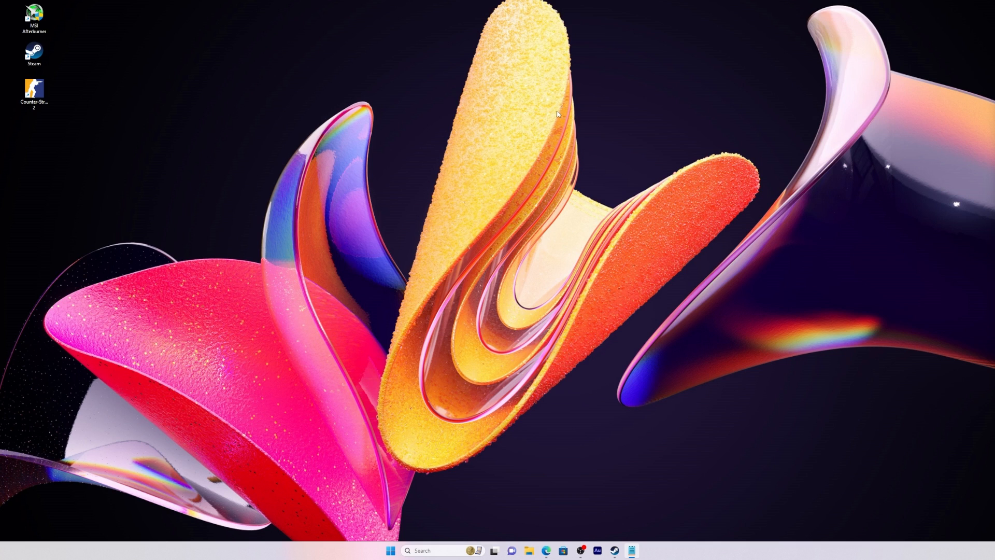
pyautogui.moveTo(520, 174)
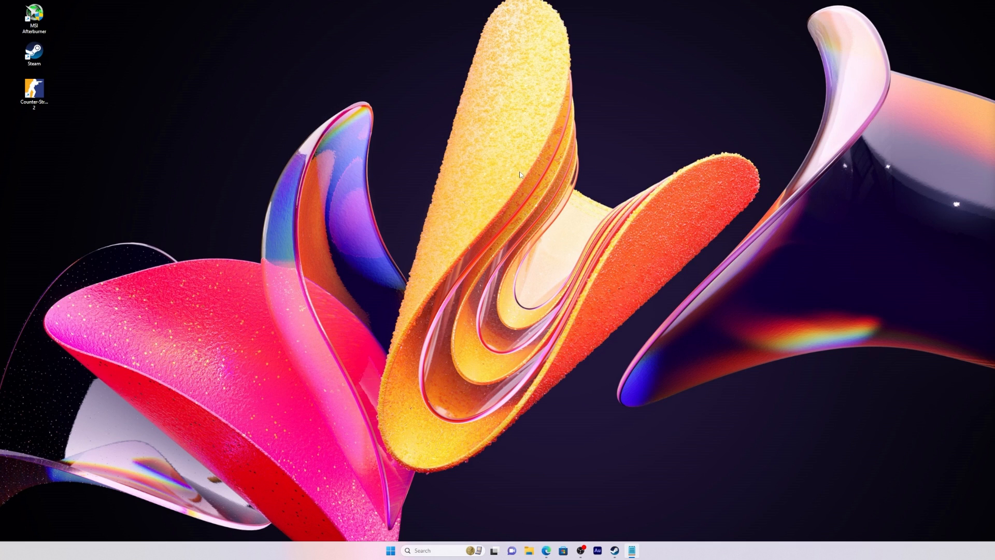
pyautogui.moveTo(499, 182)
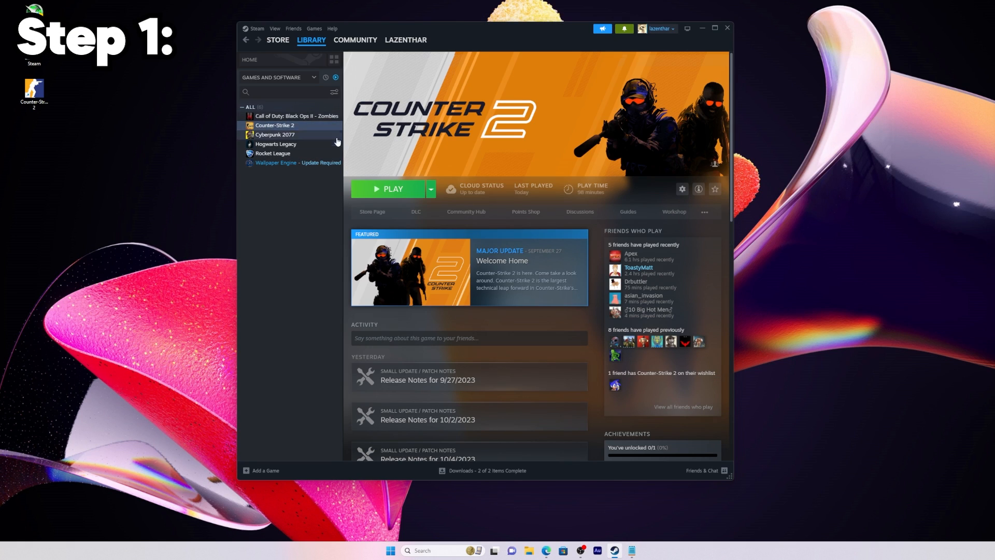
pyautogui.moveTo(414, 147)
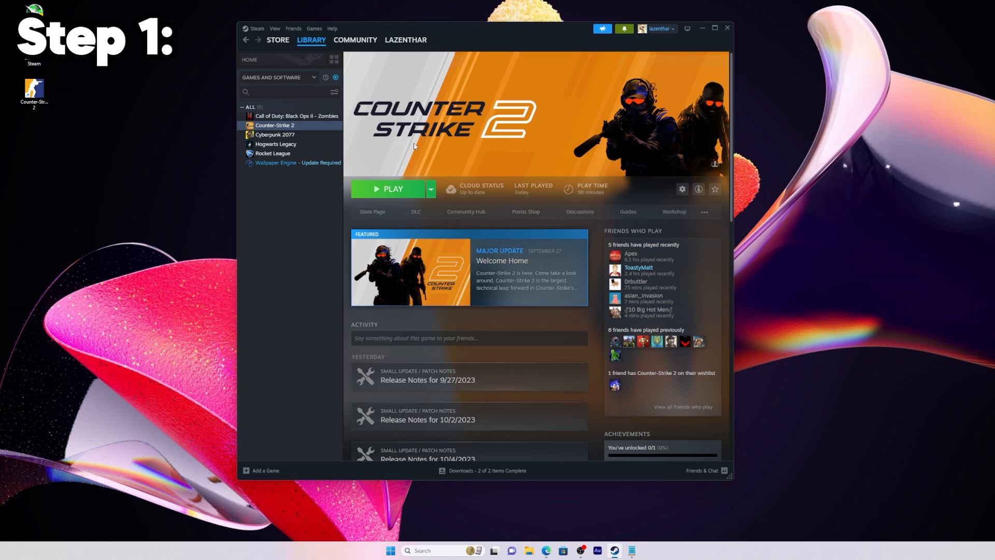
# - Open Counter-Strike 2's Properties from its right-click menu in the Steam Library sidebar
pyautogui.rightClick(274, 125)
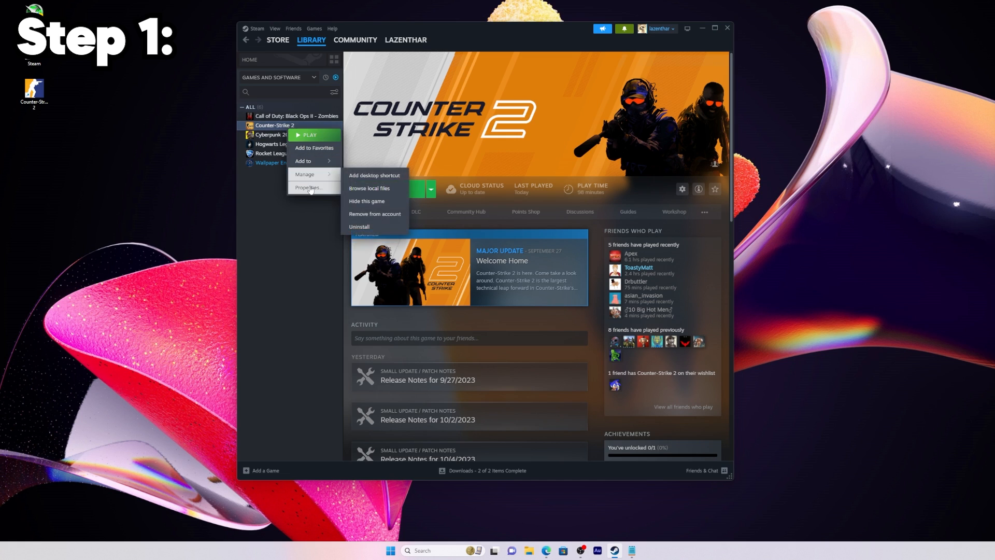
pyautogui.click(307, 187)
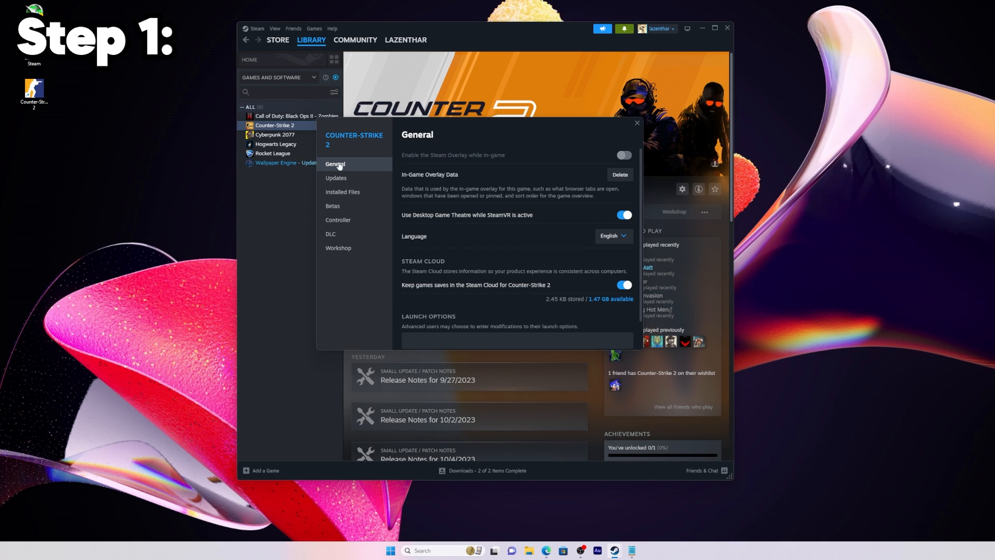
# - Scroll the General page down to the empty Launch Options box and click into it
pyautogui.scroll(-3)
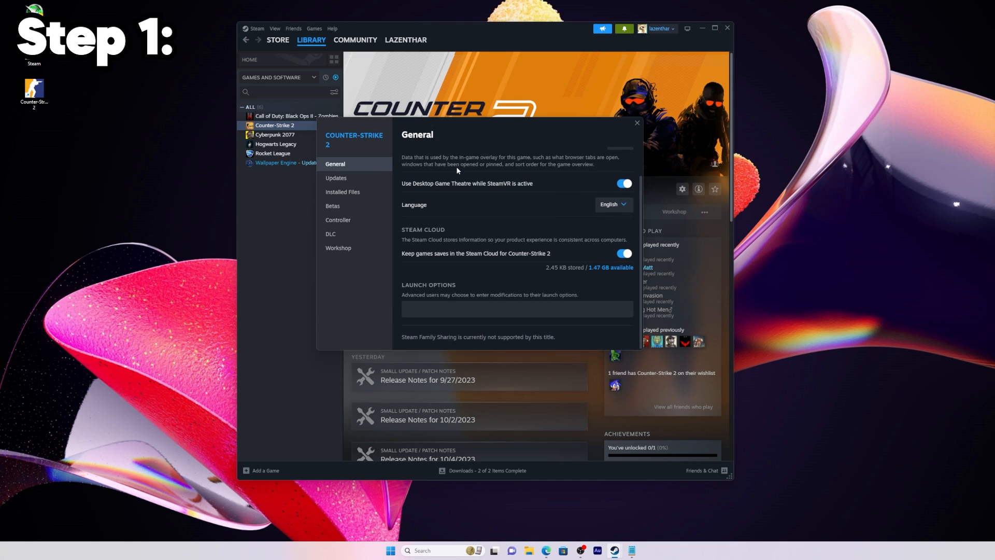
pyautogui.moveTo(419, 291)
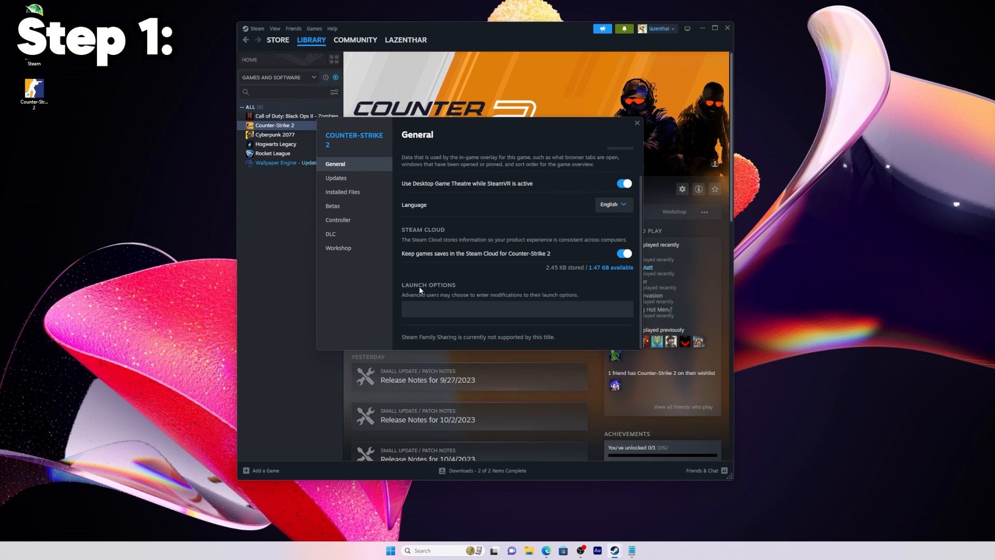
pyautogui.moveTo(462, 289)
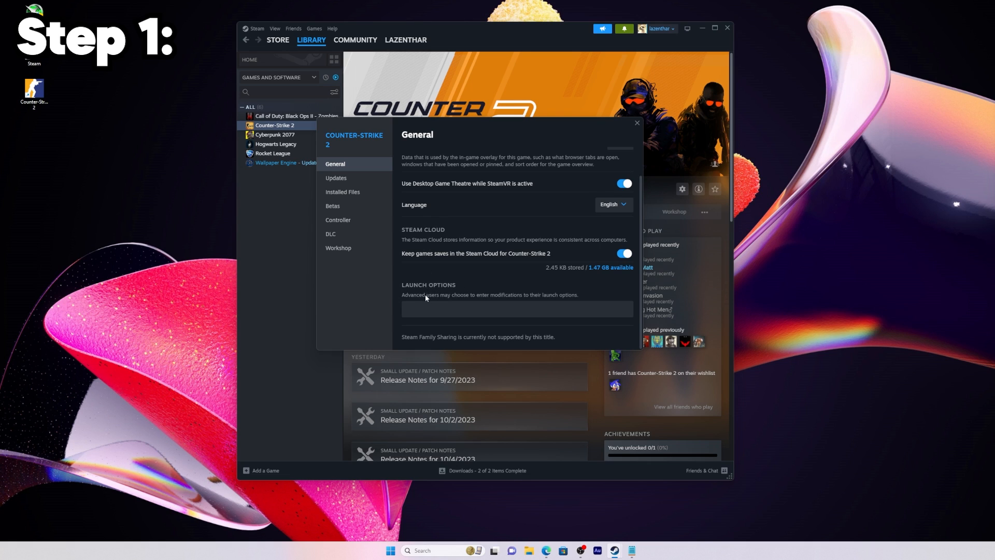
pyautogui.moveTo(423, 297)
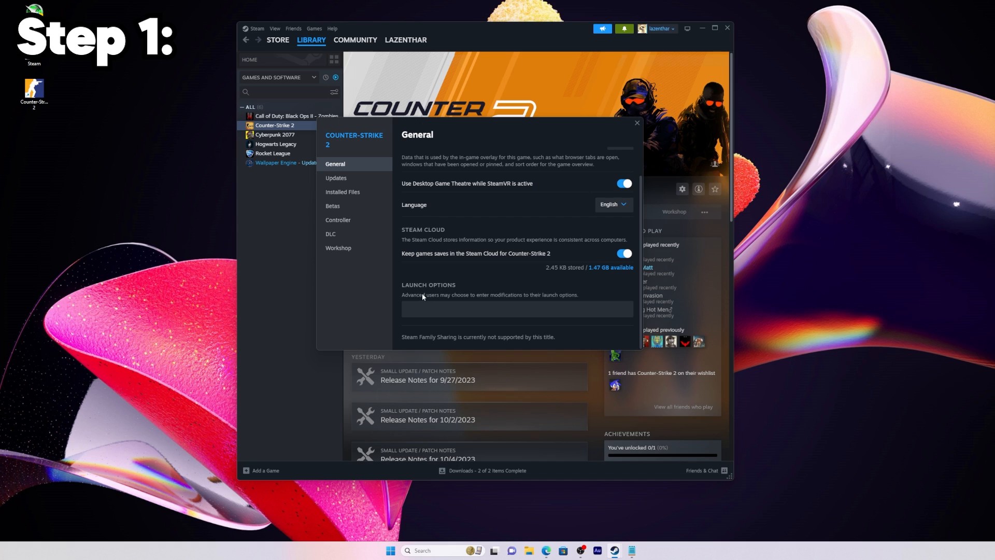
pyautogui.click(517, 309)
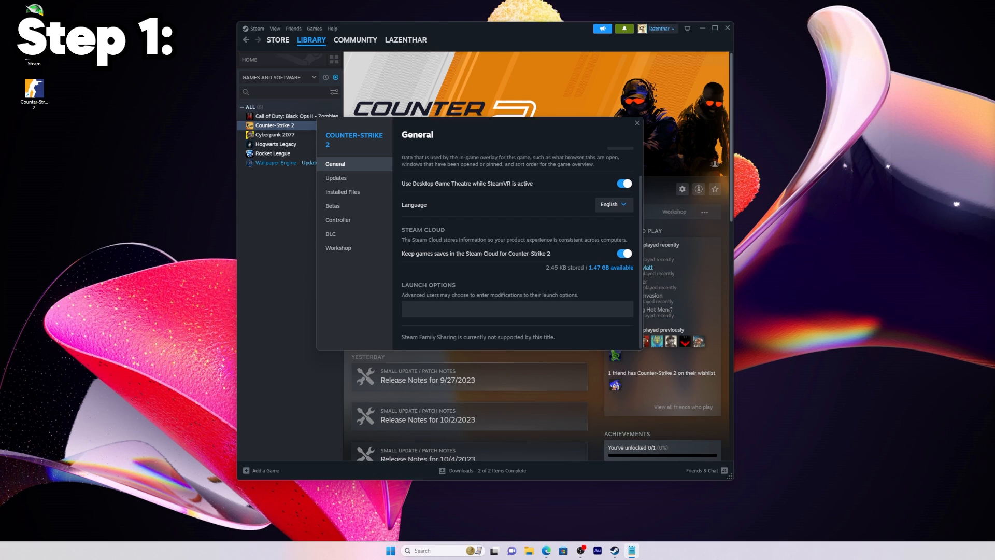
# - Enter -allow_third_party_software as the launch option, then reopen Properties to confirm it stuck
pyautogui.write('-allow_third_')
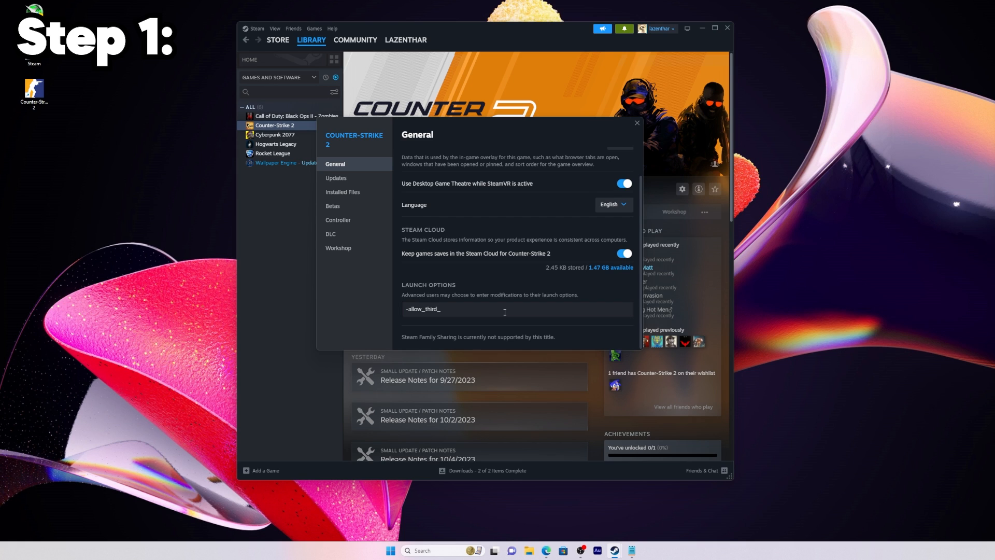
pyautogui.write('party_')
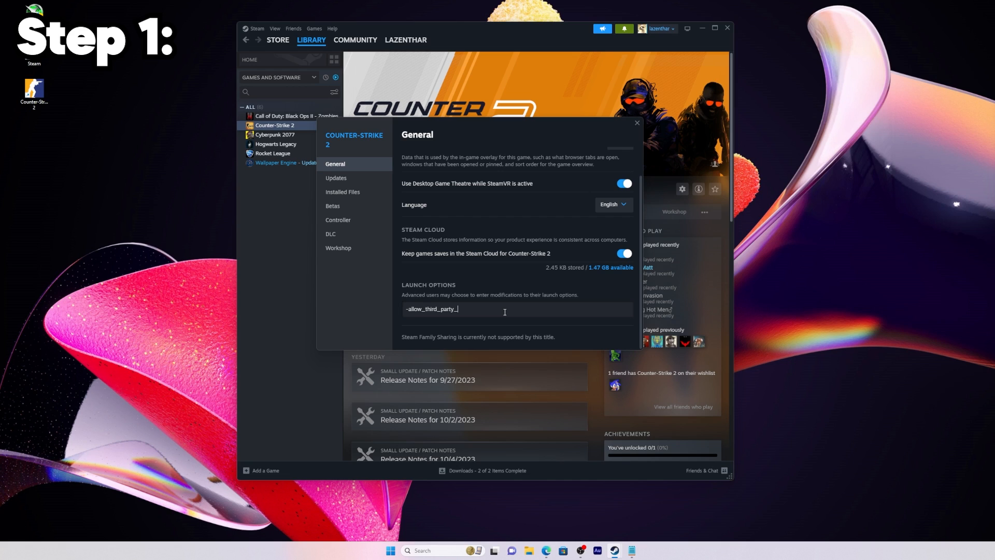
pyautogui.write('softw')
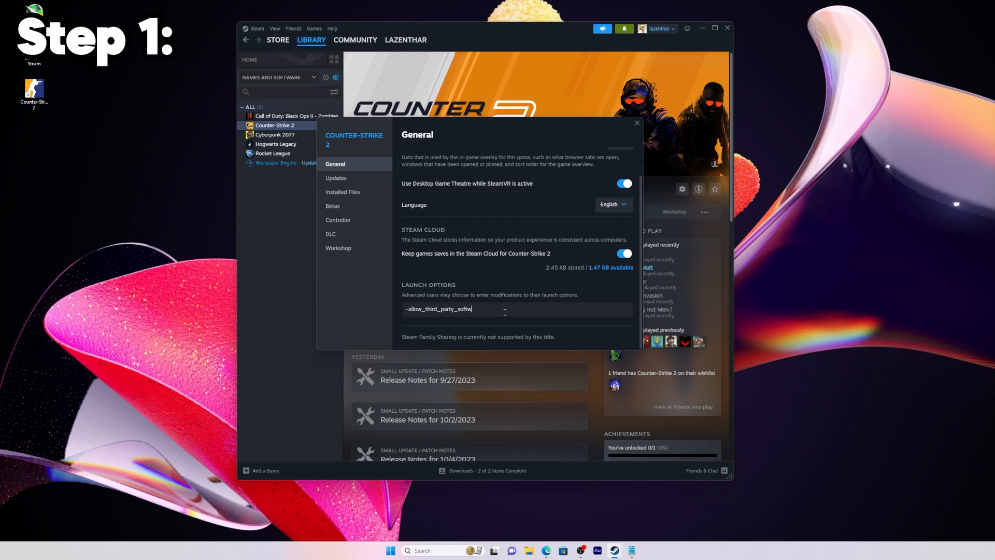
pyautogui.write('are')
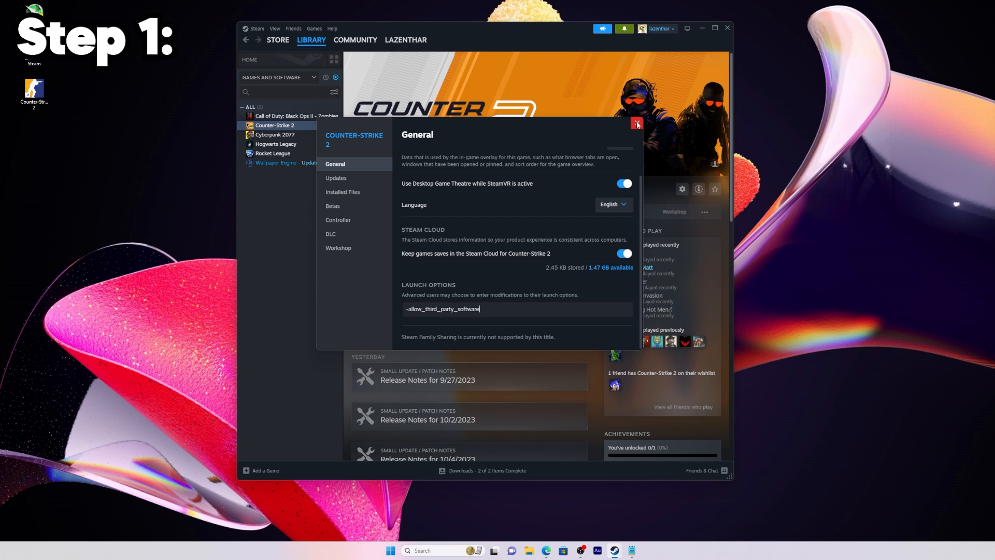
pyautogui.click(637, 124)
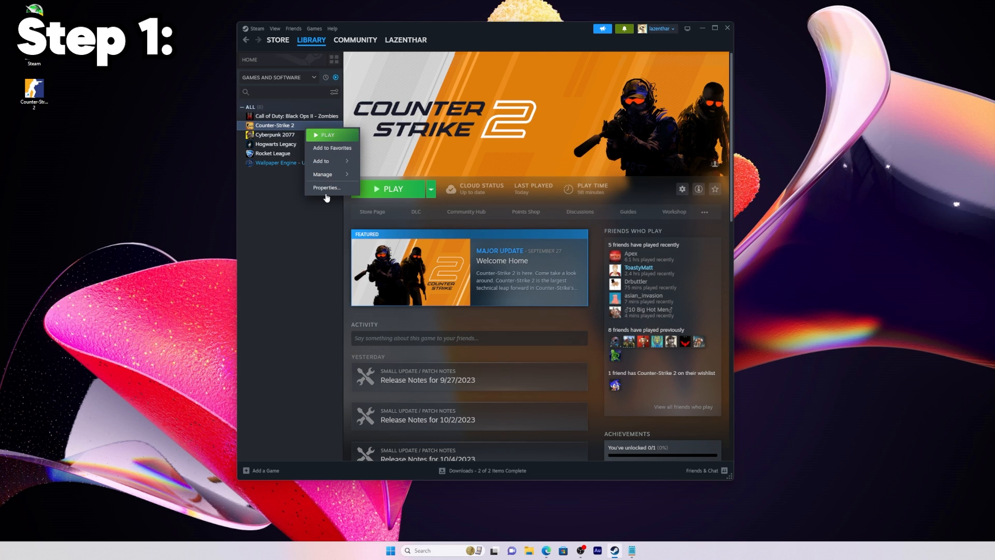
pyautogui.click(326, 187)
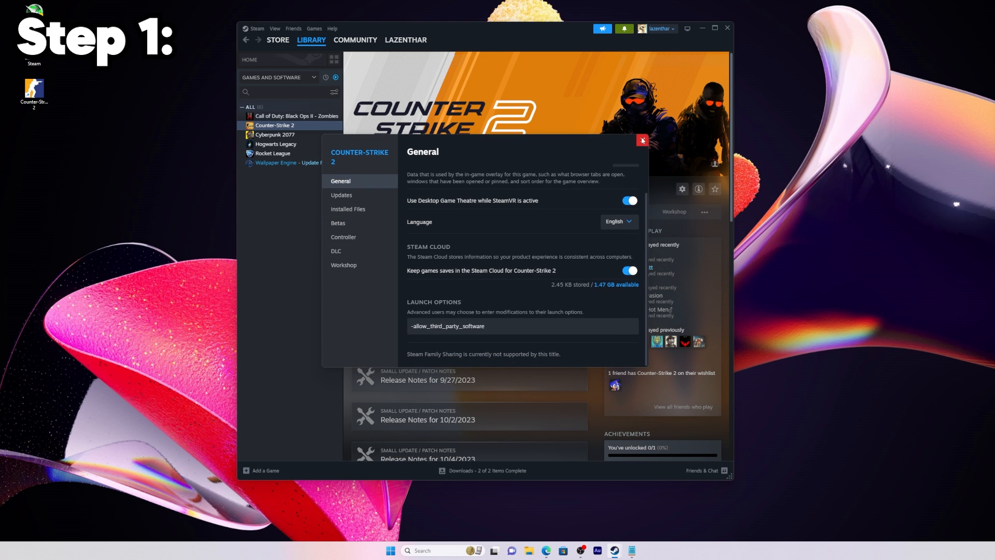
pyautogui.click(642, 141)
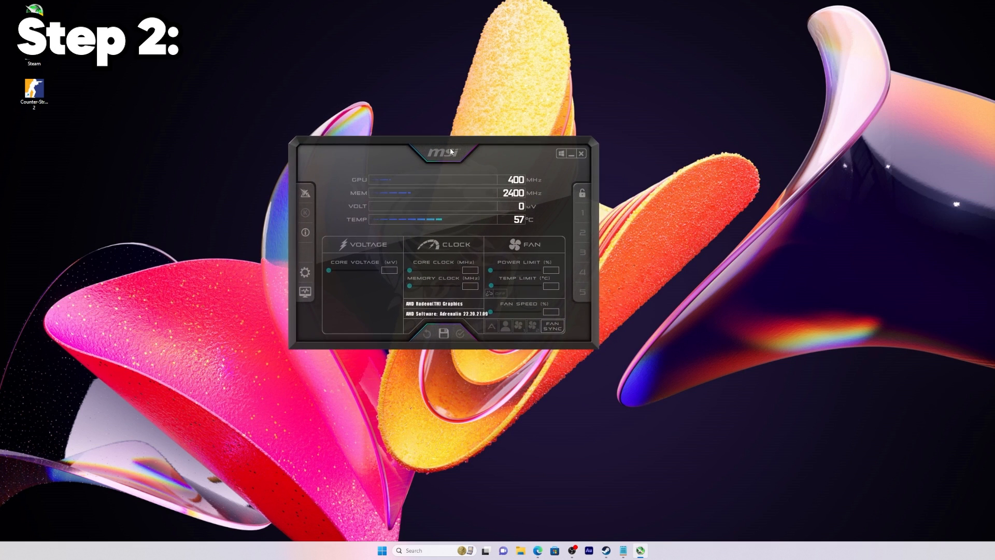
# - Drag the RivaTuner Statistics Server settings window over the MSI Afterburner window
pyautogui.moveTo(443, 151); pyautogui.dragTo(468, 141)
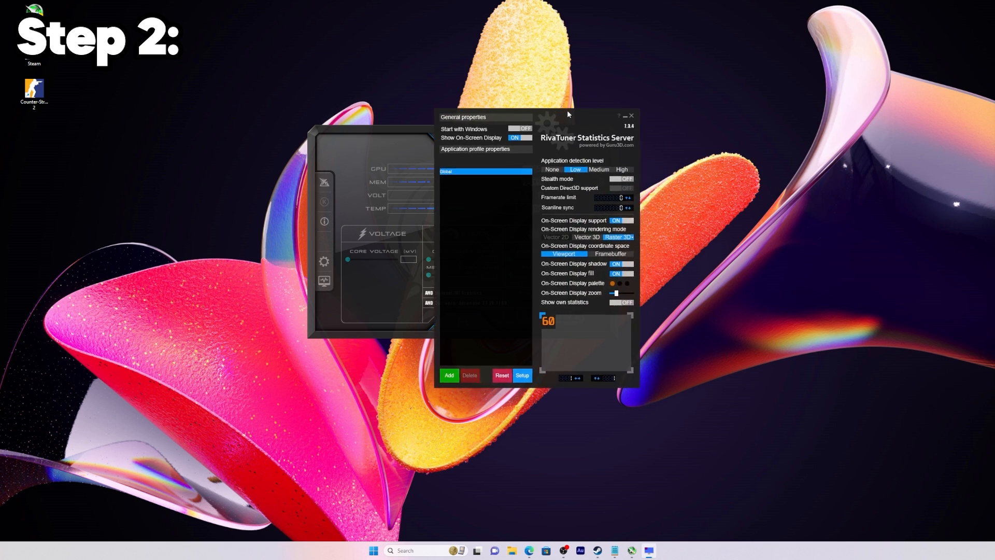
pyautogui.moveTo(568, 114); pyautogui.dragTo(509, 100)
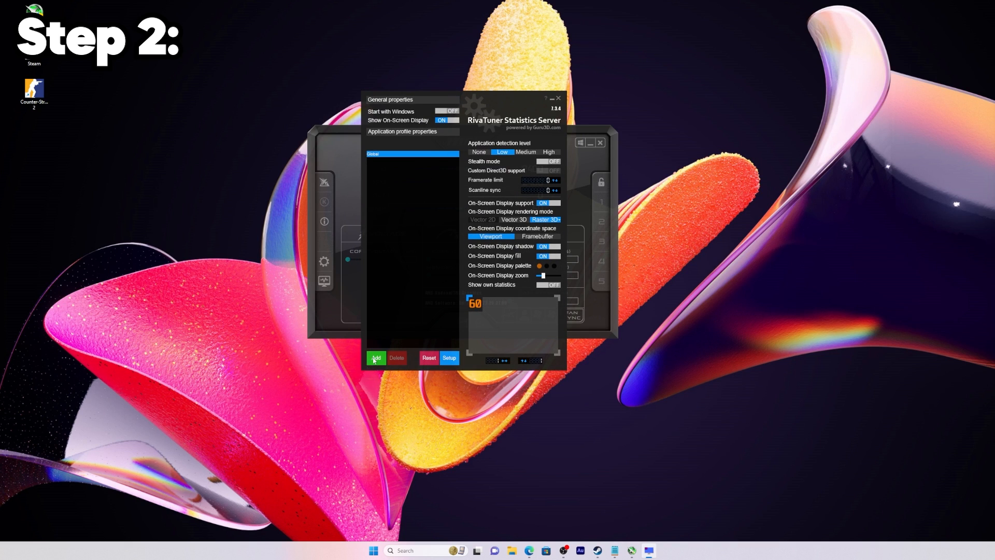
# - Start a new RTSS application profile and browse to Steam > steamapps > common
pyautogui.click(375, 358)
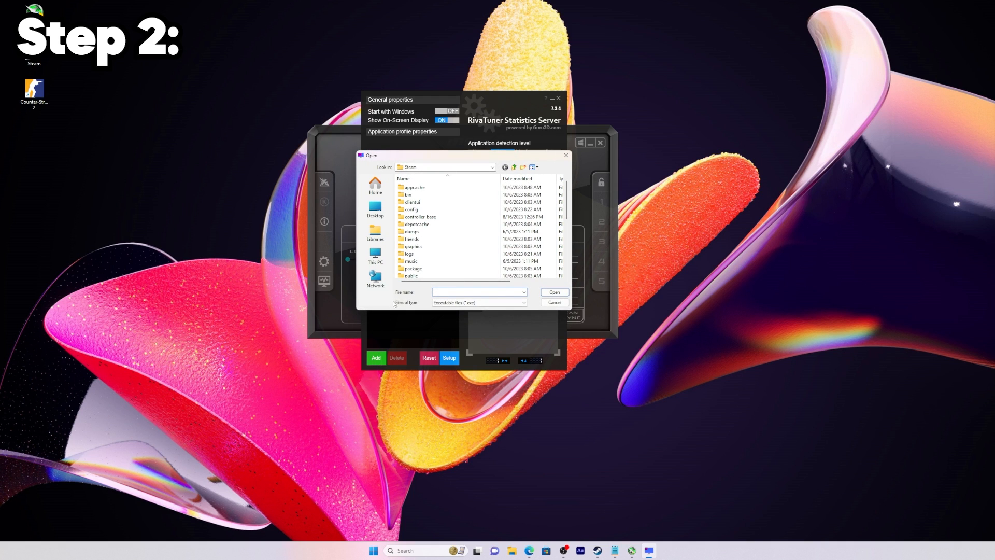
pyautogui.moveTo(416, 224)
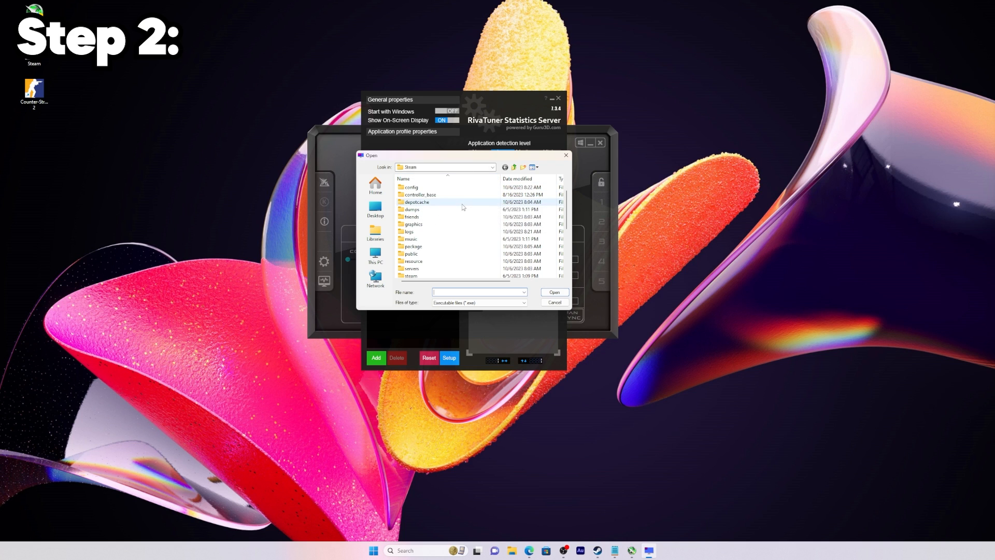
pyautogui.scroll(-3)
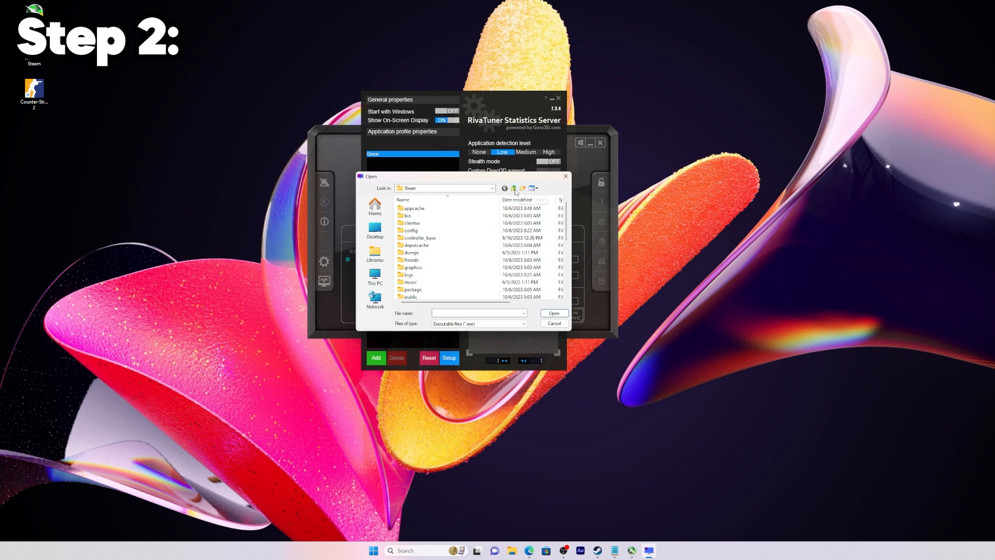
pyautogui.click(513, 187)
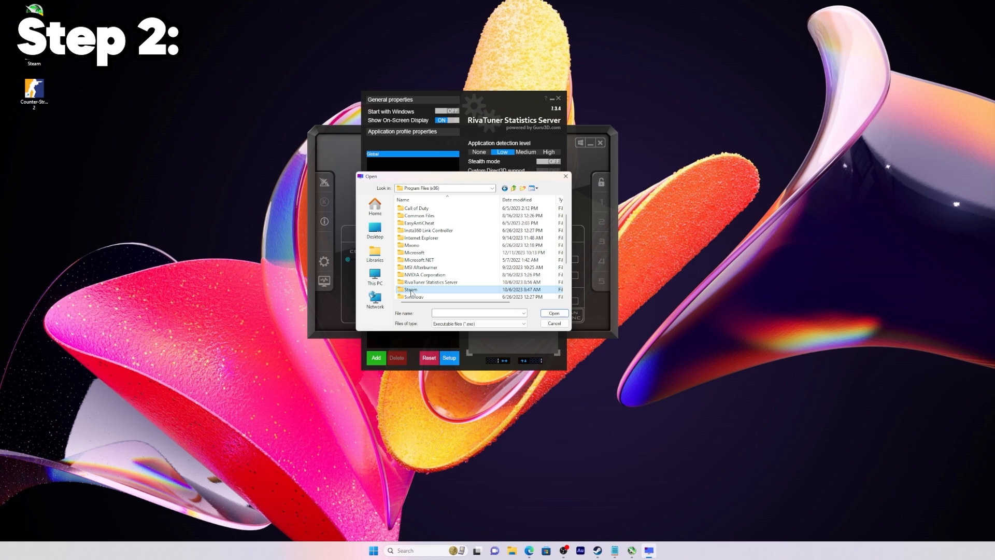
pyautogui.doubleClick(411, 289)
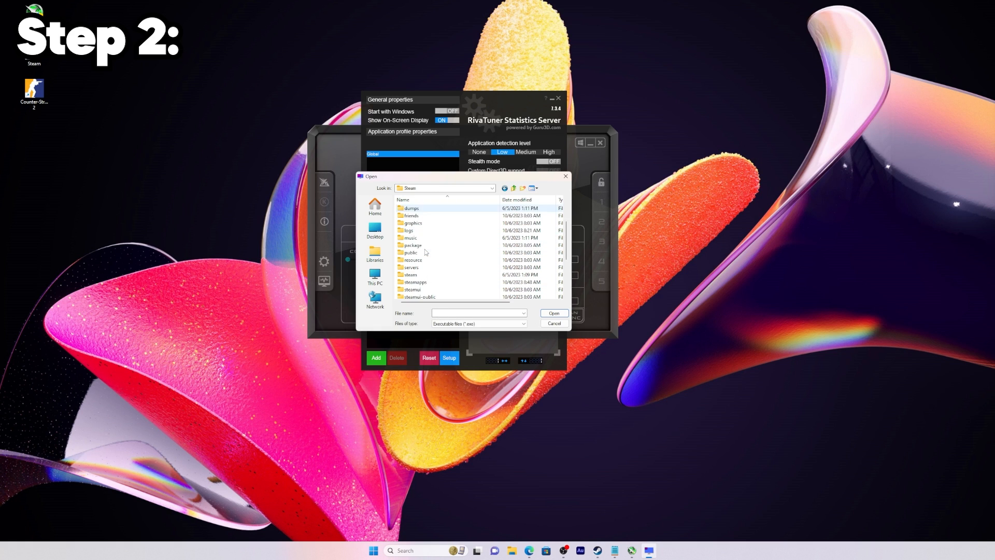
pyautogui.doubleClick(413, 281)
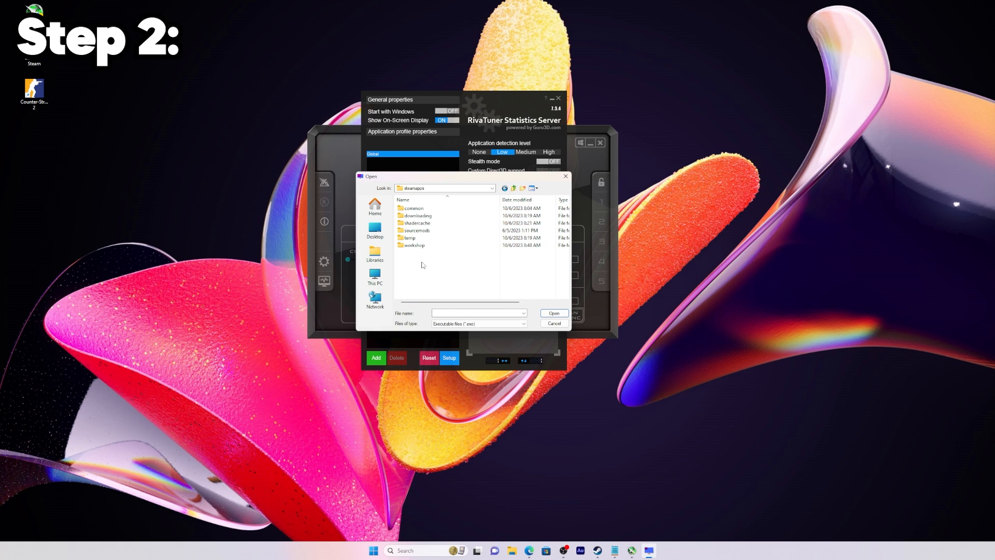
pyautogui.doubleClick(413, 209)
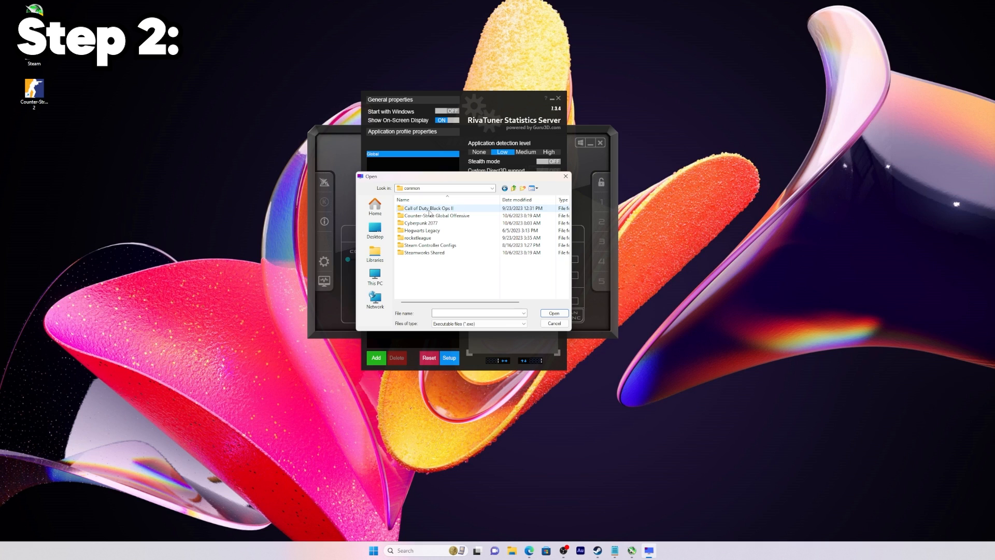
# - Pick cs2.exe from Counter-Strike Global Offensive > game > bin > win64 as the profile
pyautogui.click(436, 215)
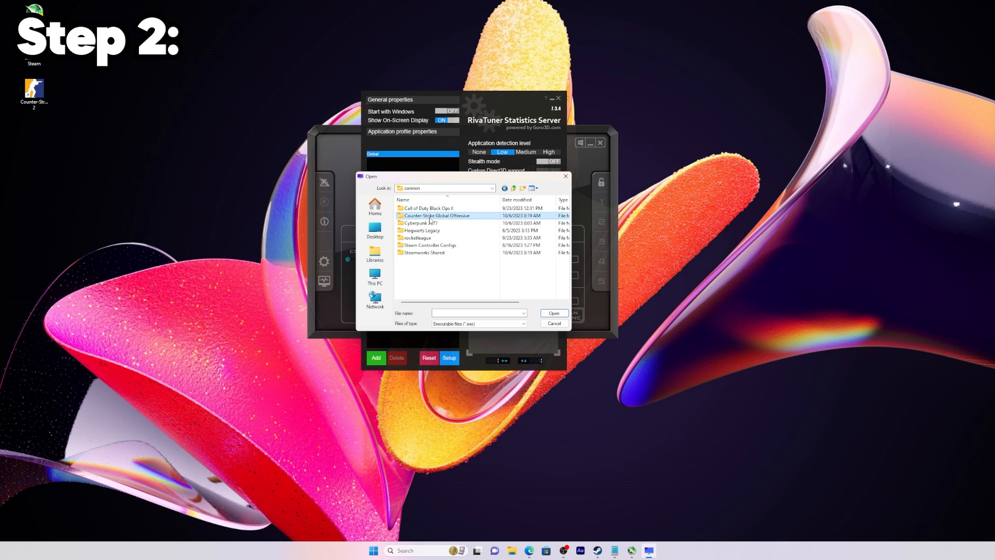
pyautogui.doubleClick(436, 215)
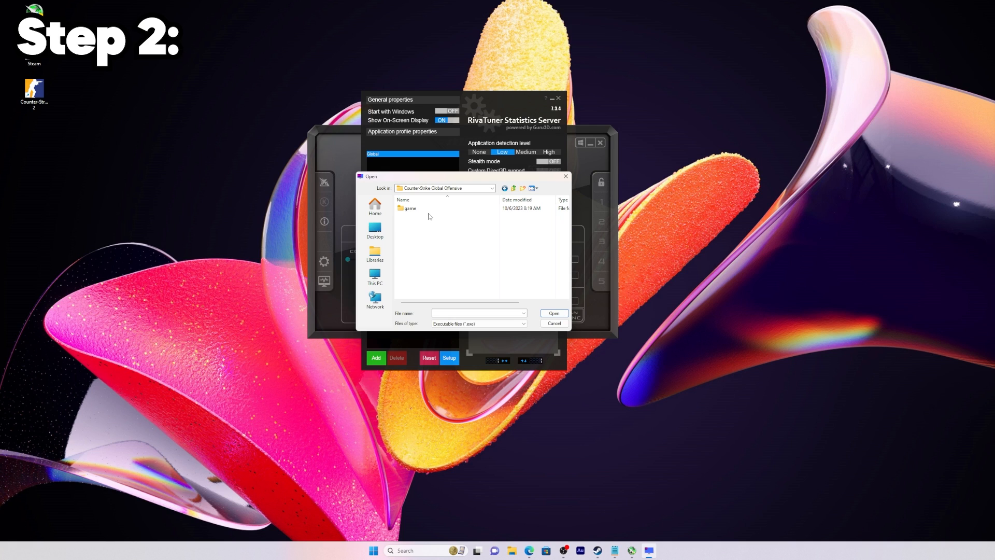
pyautogui.click(409, 208)
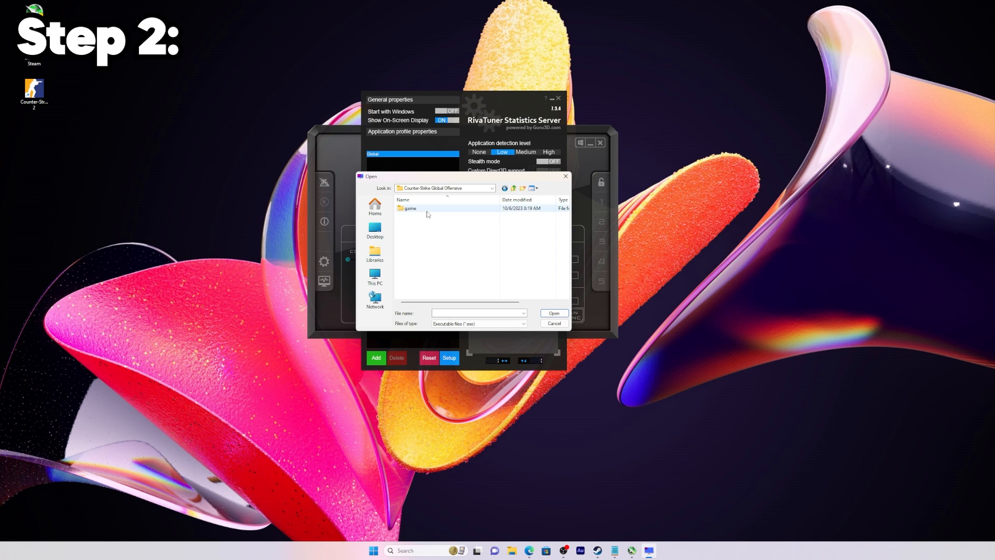
pyautogui.doubleClick(409, 208)
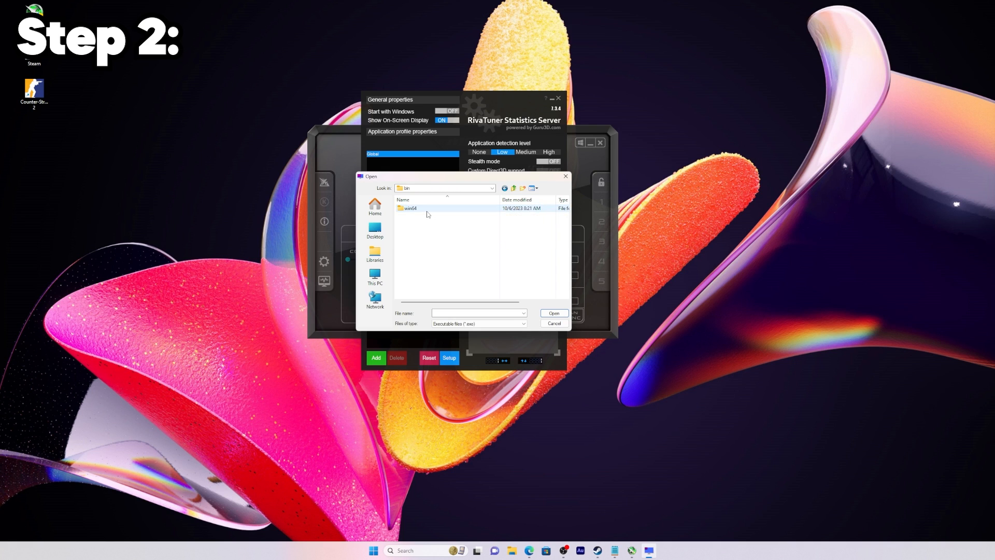
pyautogui.doubleClick(409, 208)
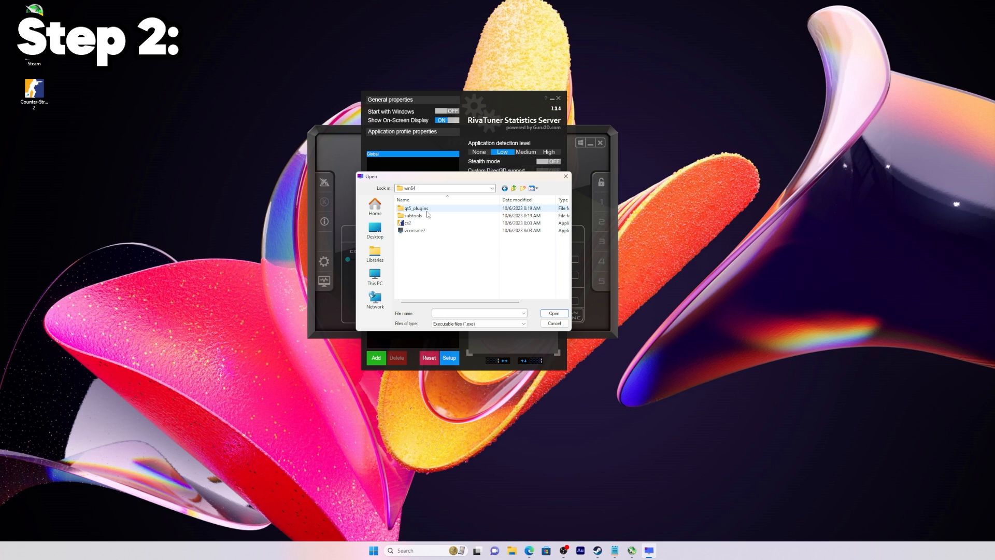
pyautogui.click(408, 223)
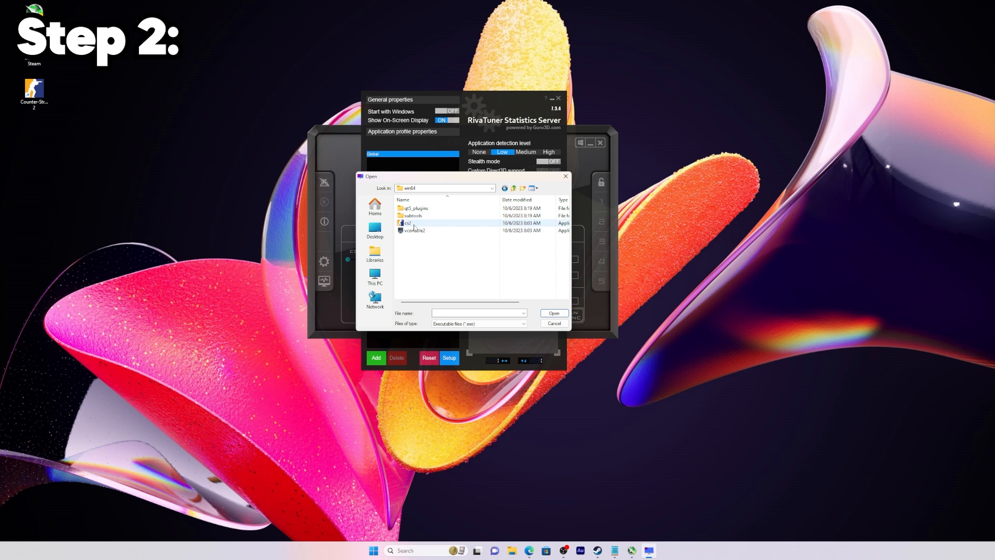
pyautogui.click(553, 313)
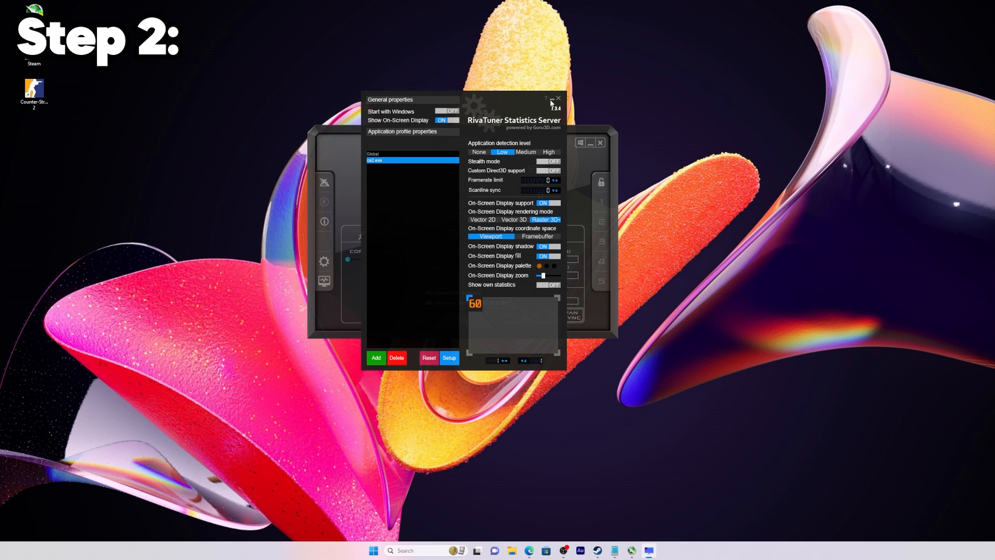
# - Close the RTSS window and double-click the Counter-Strike 2 desktop shortcut
pyautogui.click(558, 97)
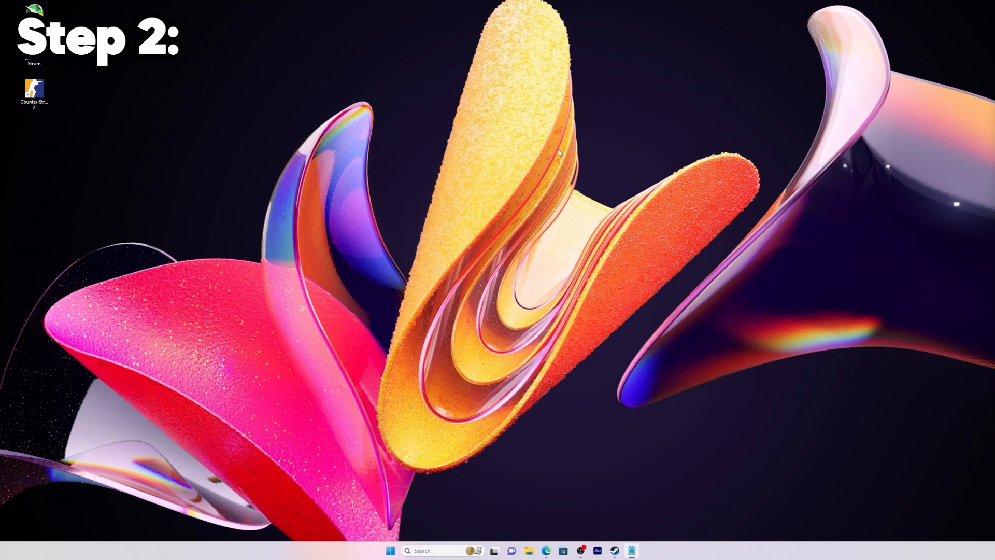
pyautogui.click(34, 91)
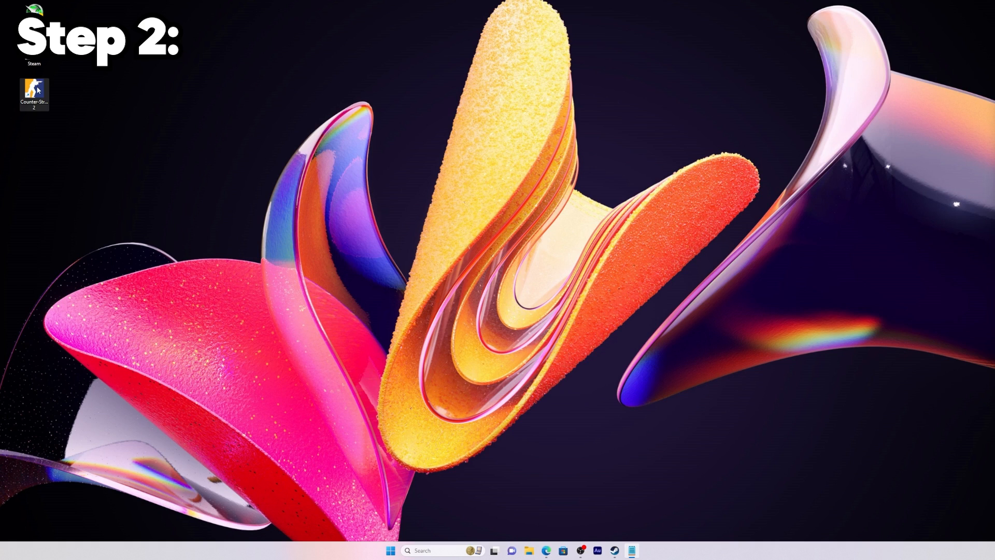
pyautogui.doubleClick(33, 93)
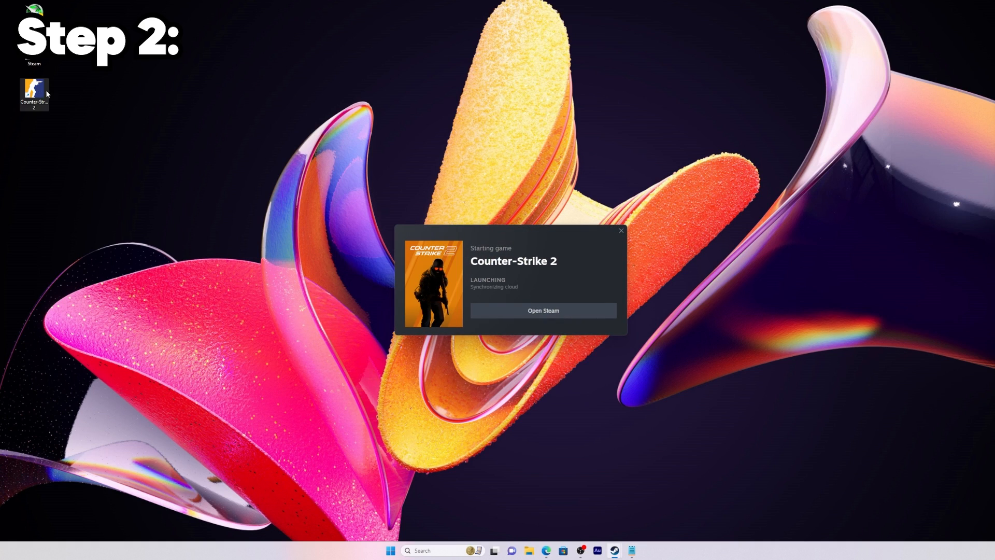